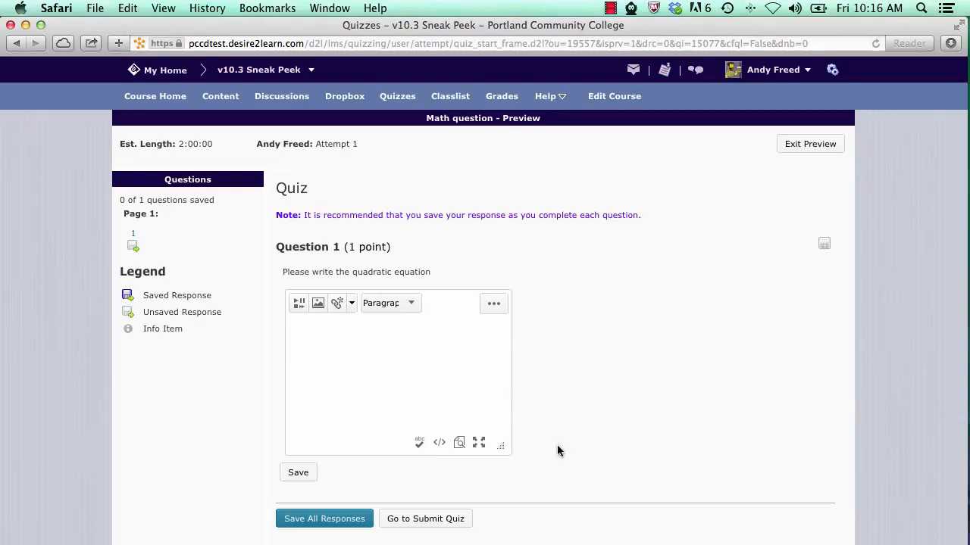
mouse_move(503, 321)
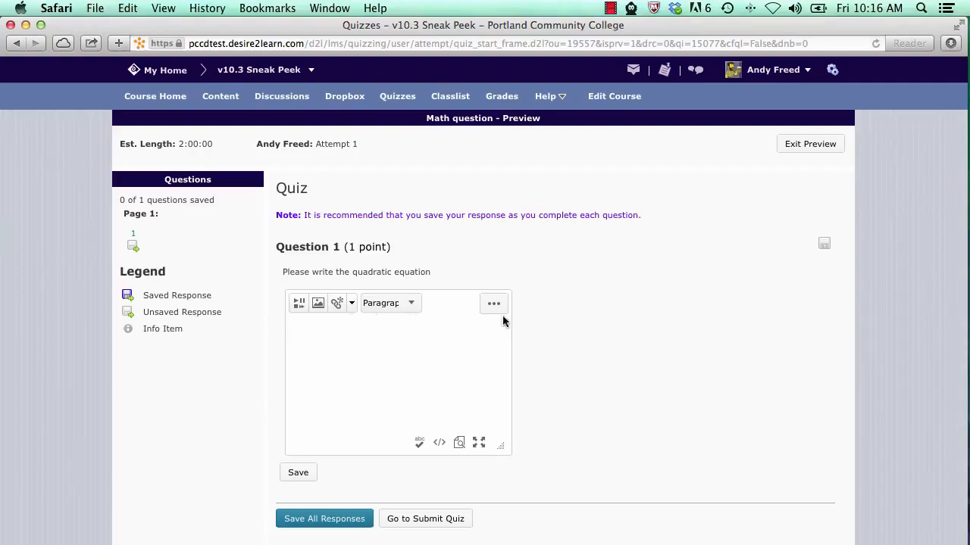
mouse_move(373, 373)
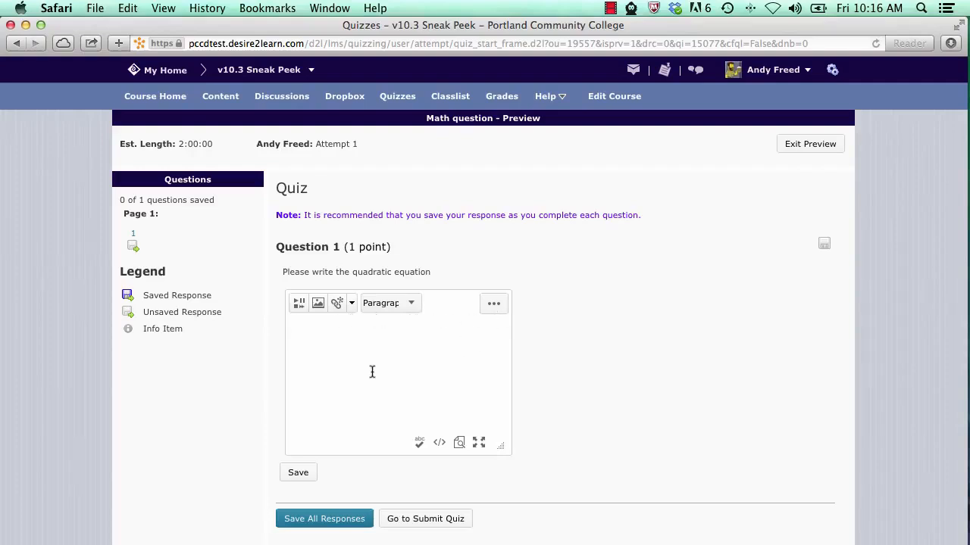
mouse_move(416, 328)
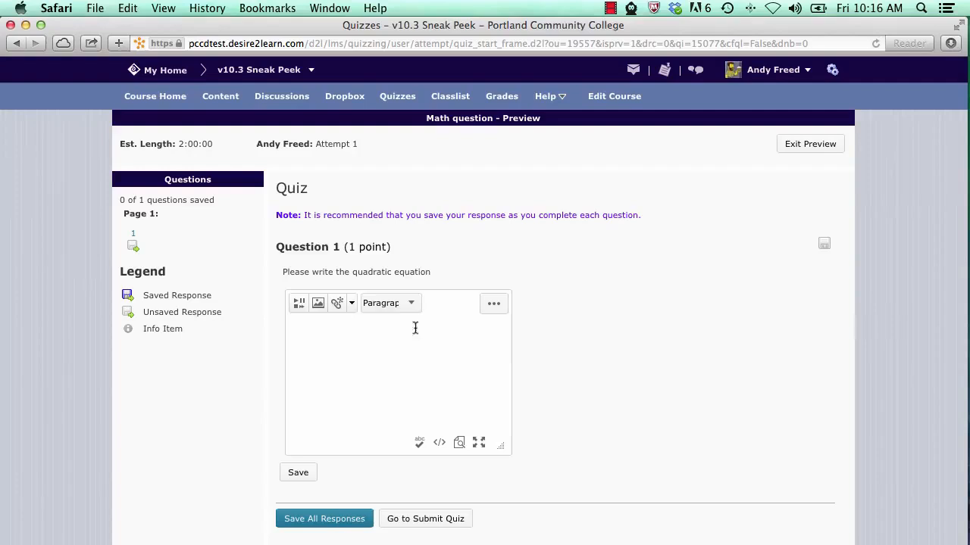
mouse_move(499, 370)
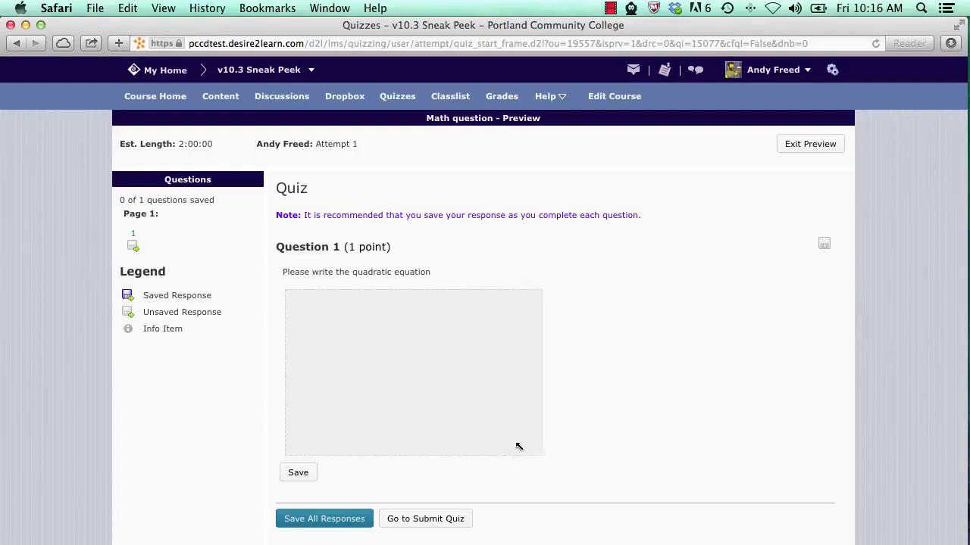
Widen the quiz answer editor using its resize handle so more tools fit
click(413, 371)
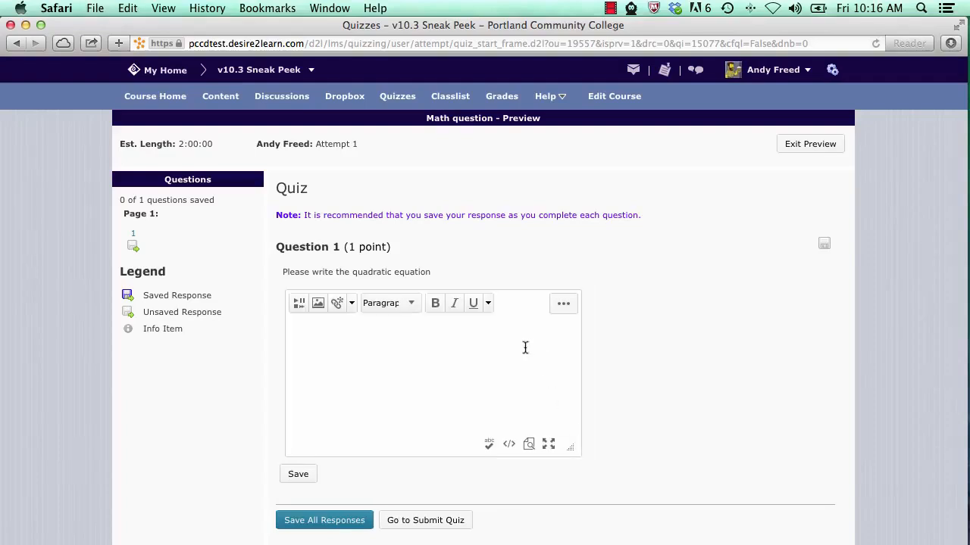
mouse_move(563, 303)
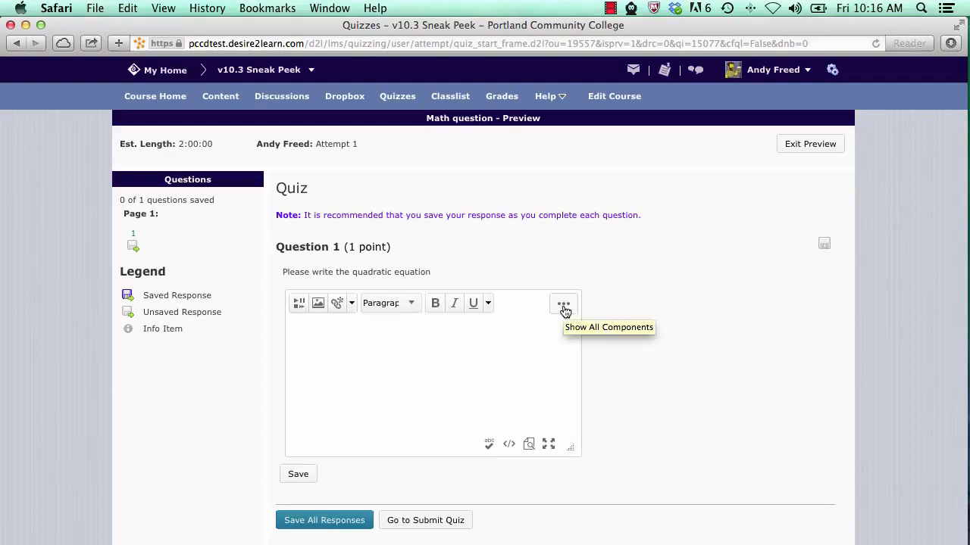
Show all editor components and view the equation types: graphical, MathML and LaTeX
click(564, 303)
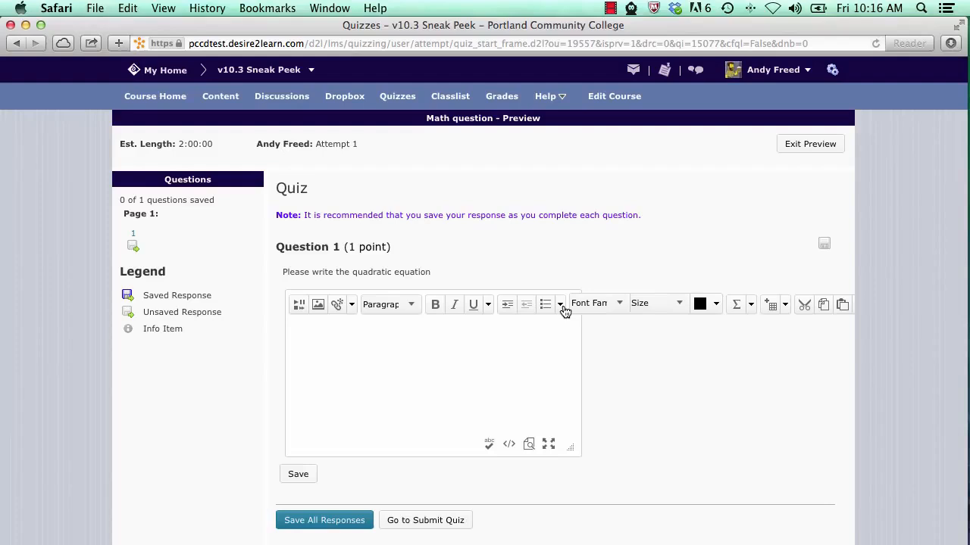
mouse_move(676, 316)
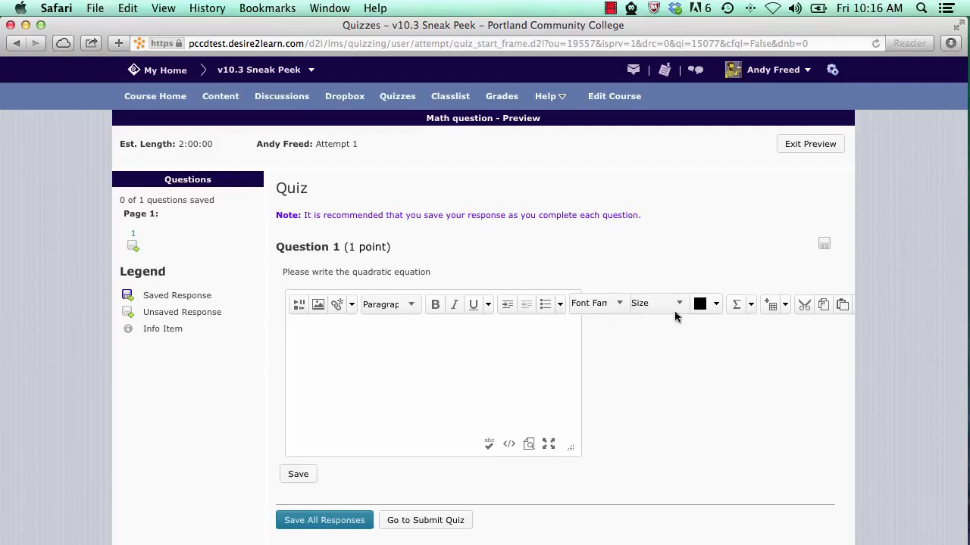
mouse_move(741, 313)
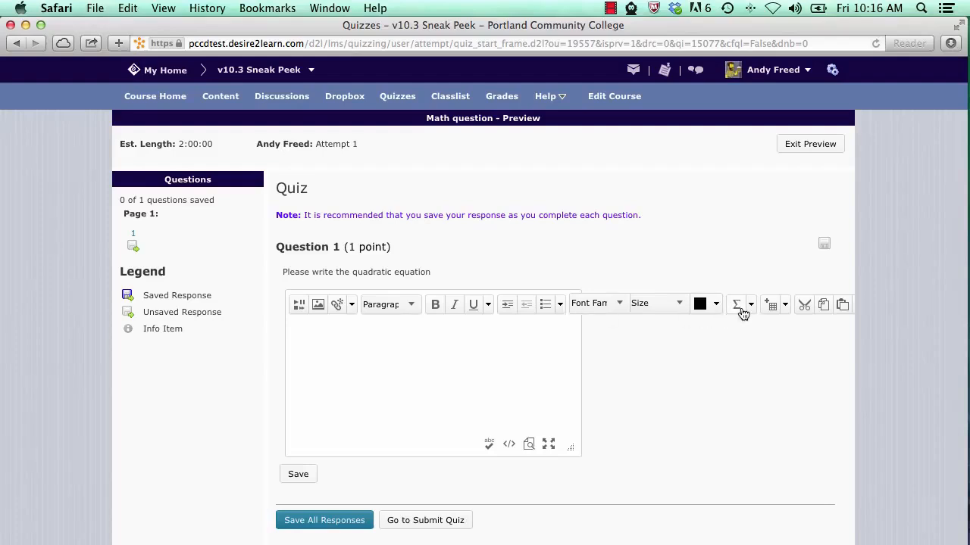
mouse_move(737, 304)
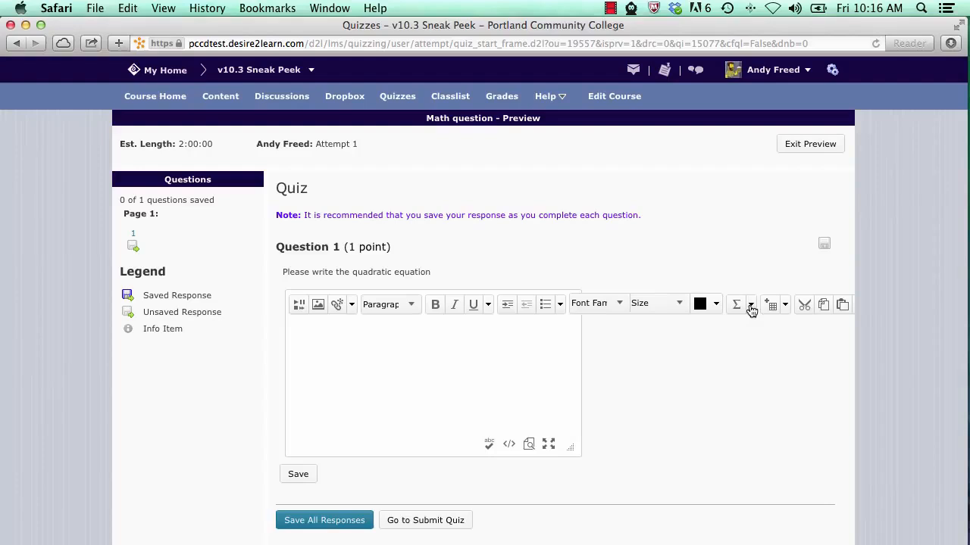
click(750, 303)
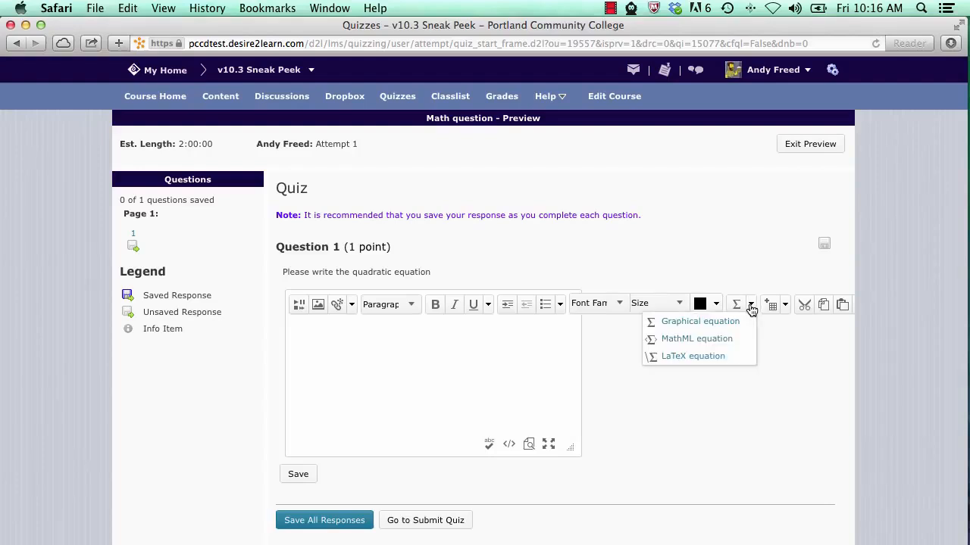
mouse_move(740, 339)
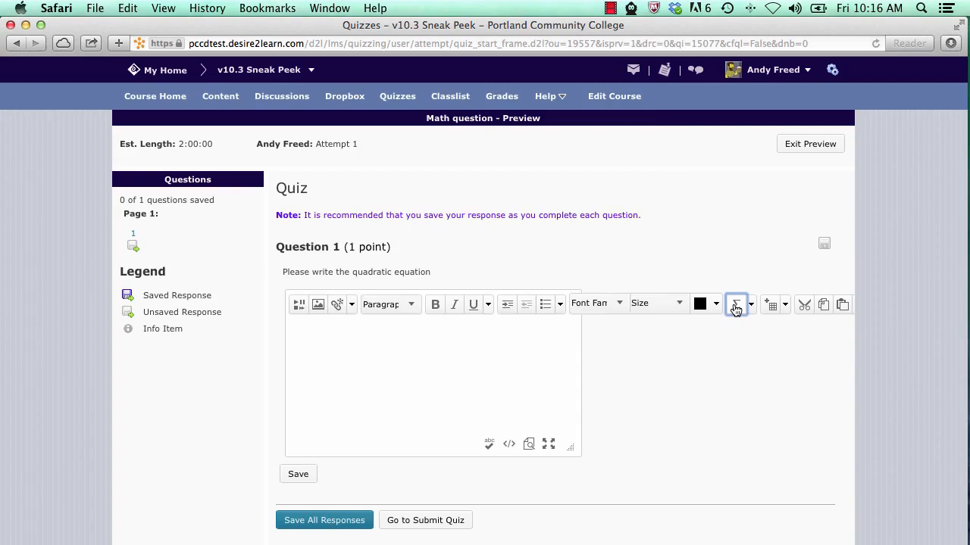
Launch the Insert Equation dialog from the answer editor's Σ button
click(735, 305)
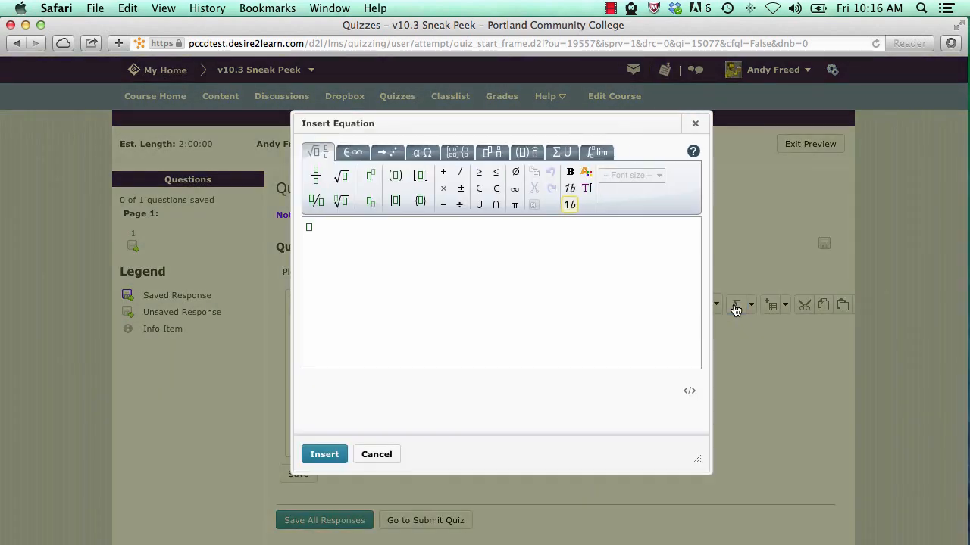
mouse_move(733, 307)
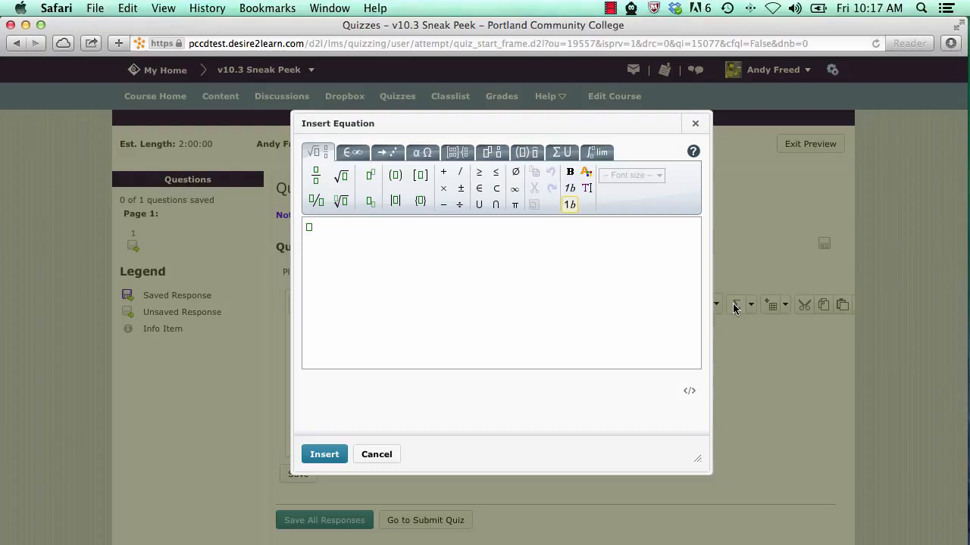
mouse_move(406, 287)
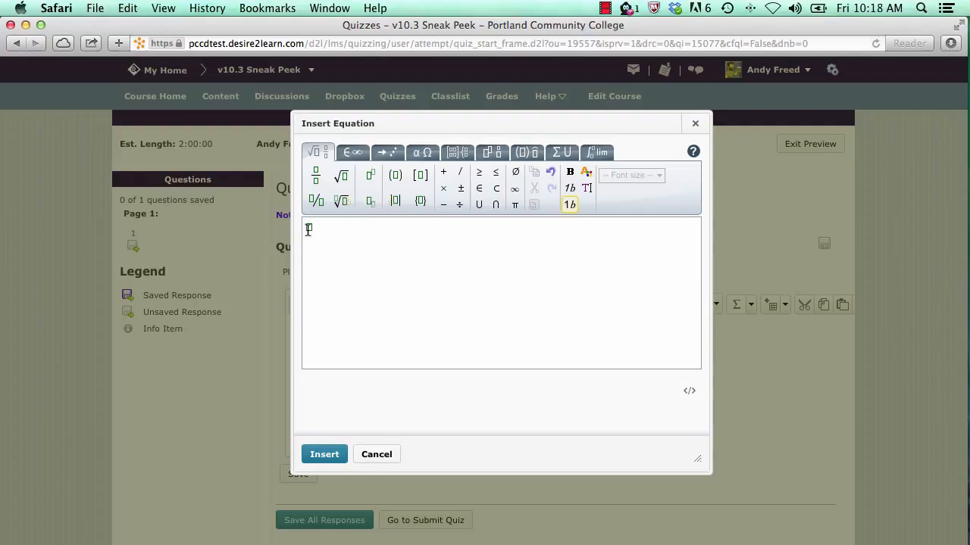
click(367, 200)
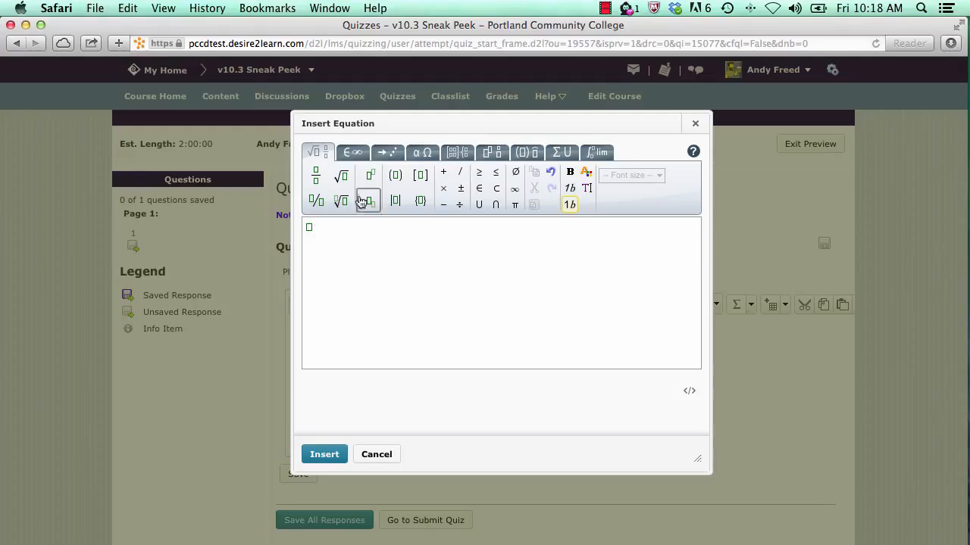
mouse_move(341, 175)
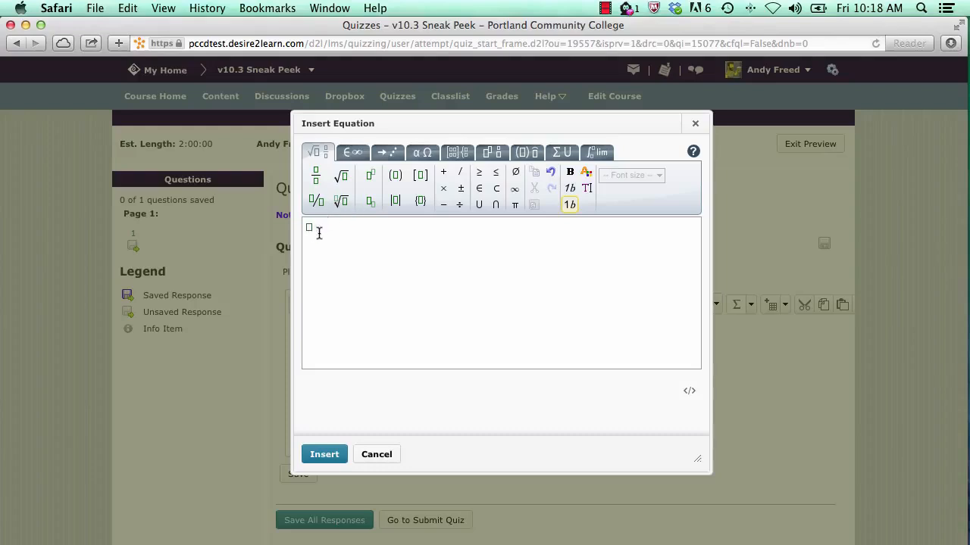
mouse_move(341, 176)
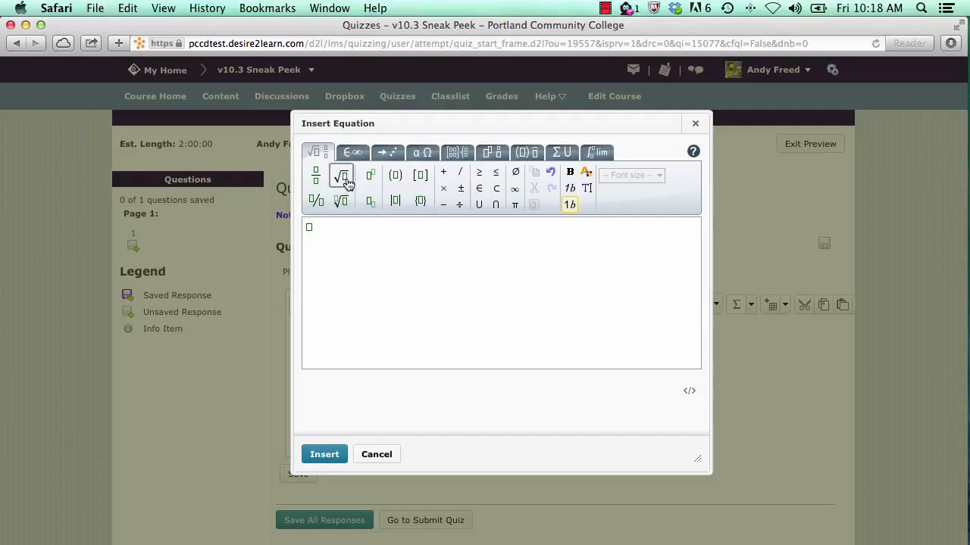
Build the expression √16 = 4 with the square root template
click(341, 175)
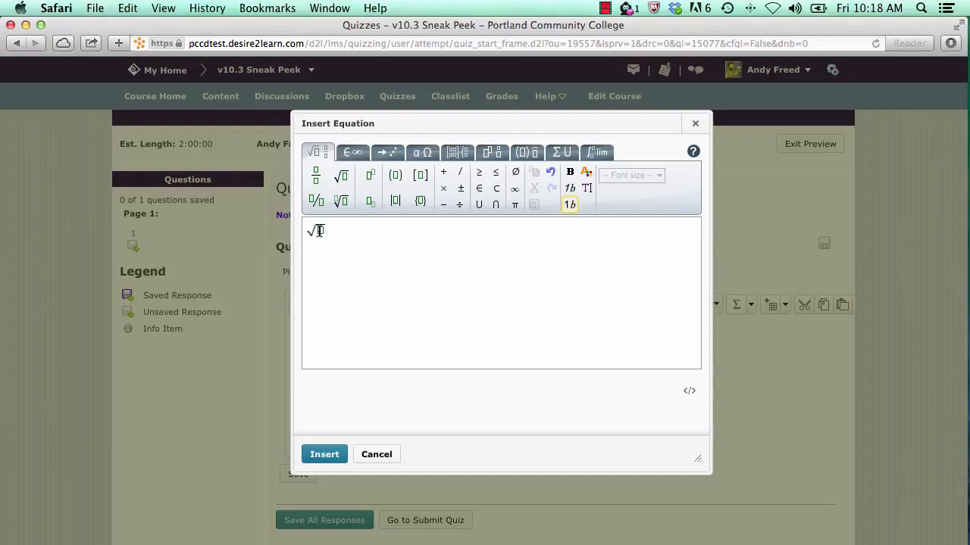
text(1)
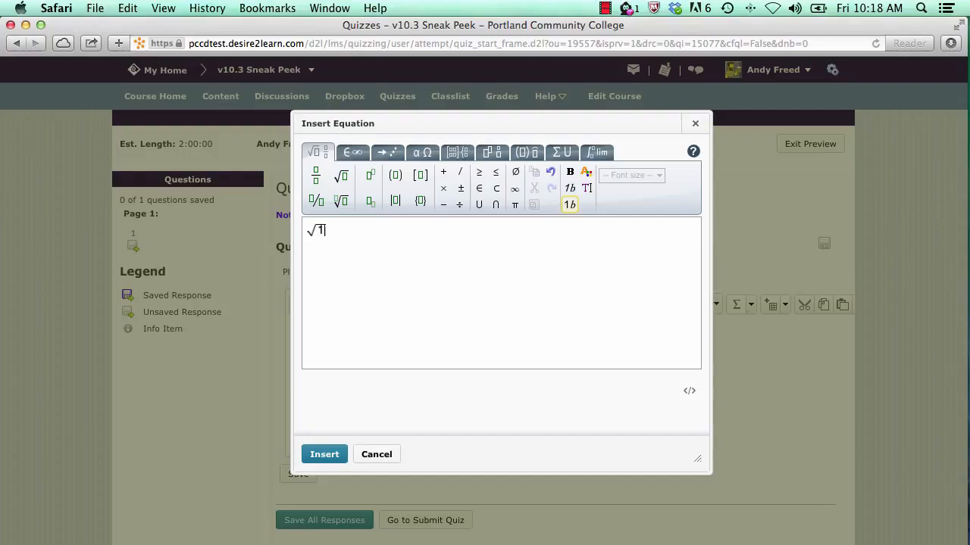
text(6)
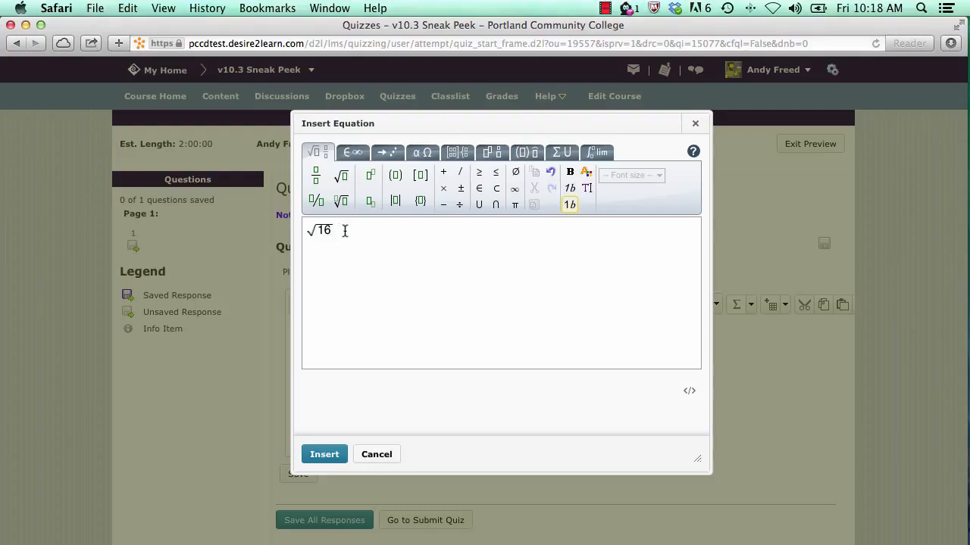
text(= 4)
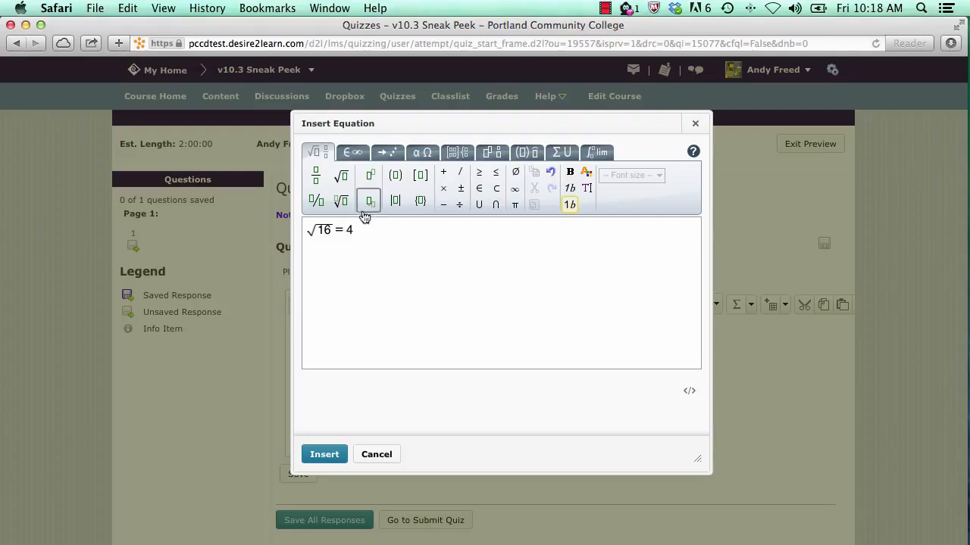
click(388, 151)
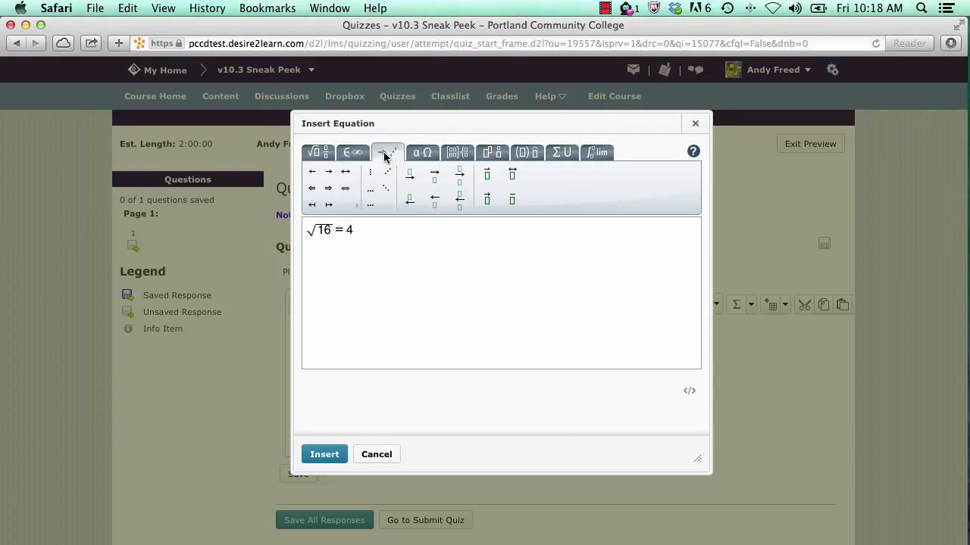
click(421, 151)
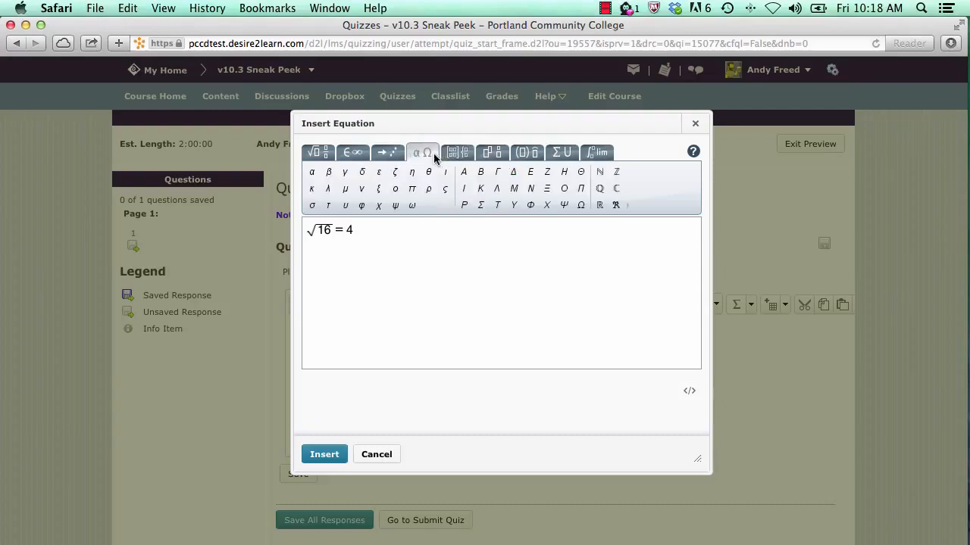
click(493, 152)
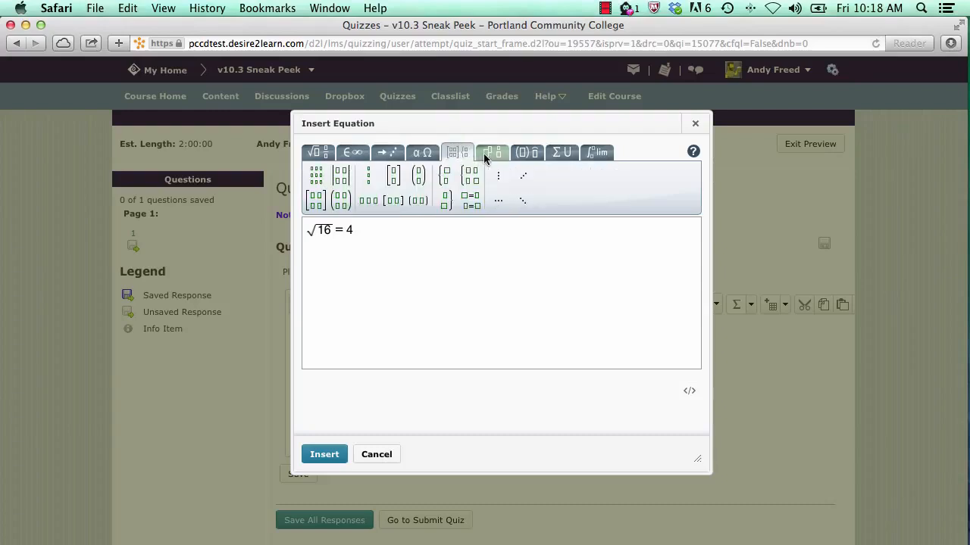
mouse_move(561, 152)
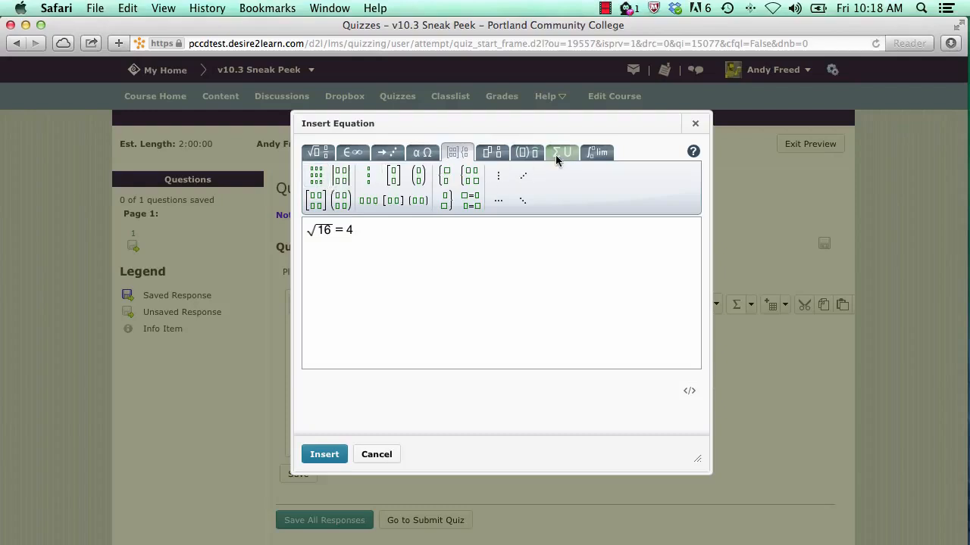
click(597, 151)
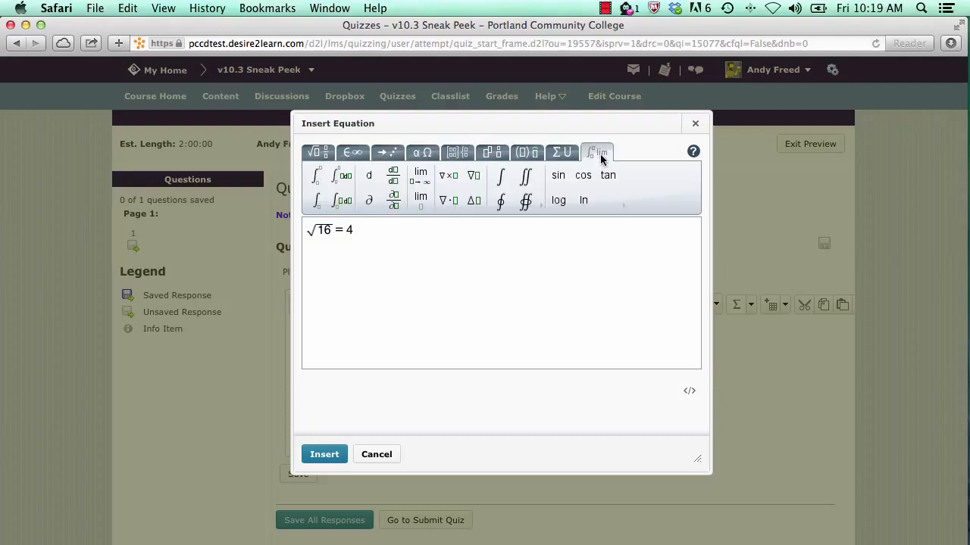
mouse_move(561, 151)
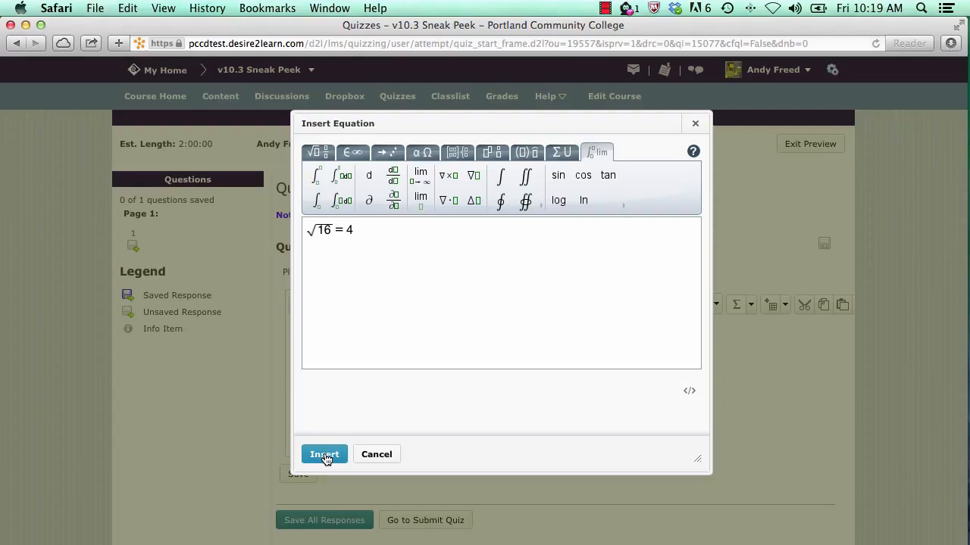
Insert √16 = 4 into the answer, preview its rendering and close the preview
click(324, 455)
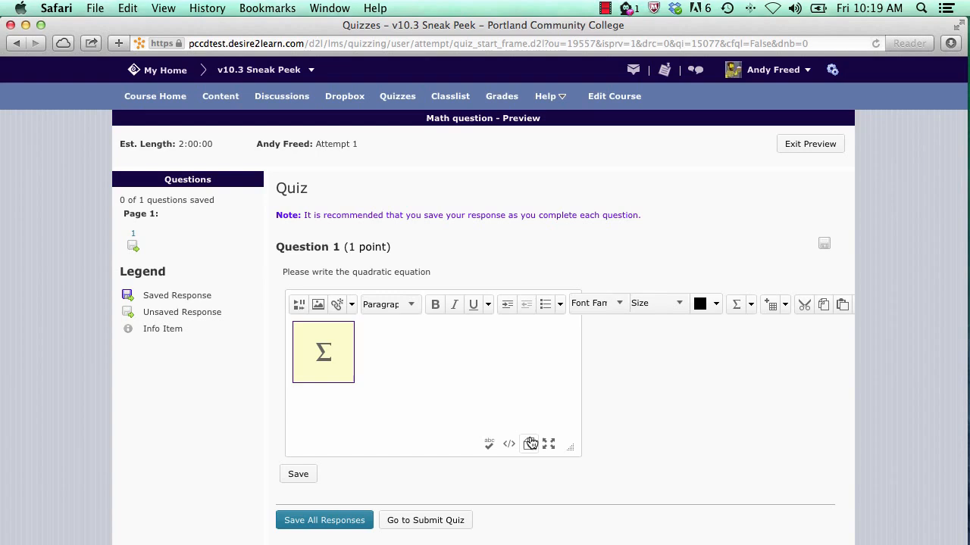
mouse_move(529, 444)
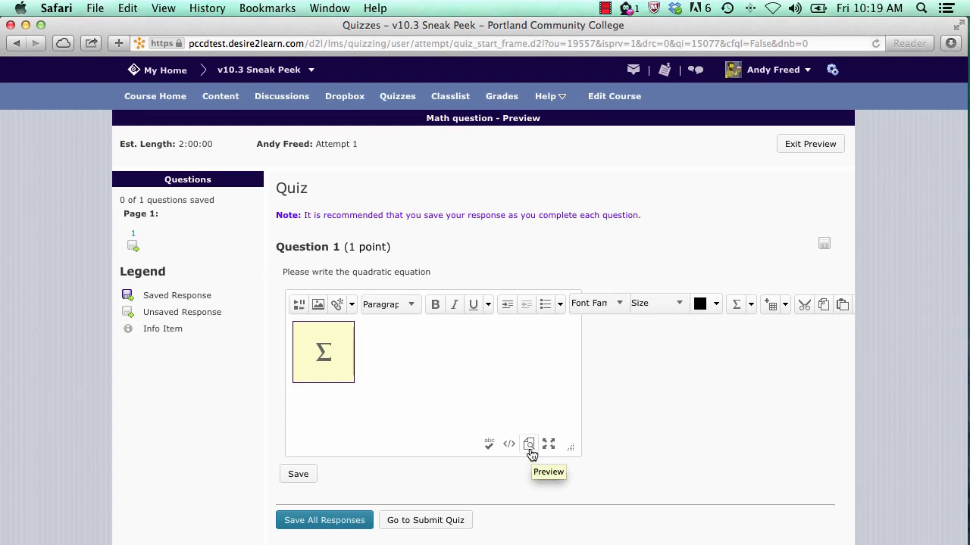
click(528, 444)
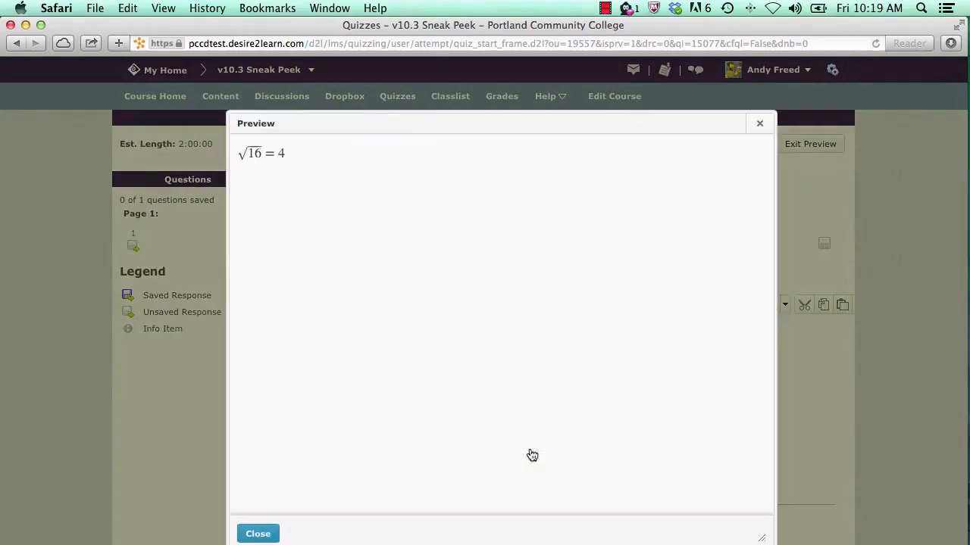
click(258, 533)
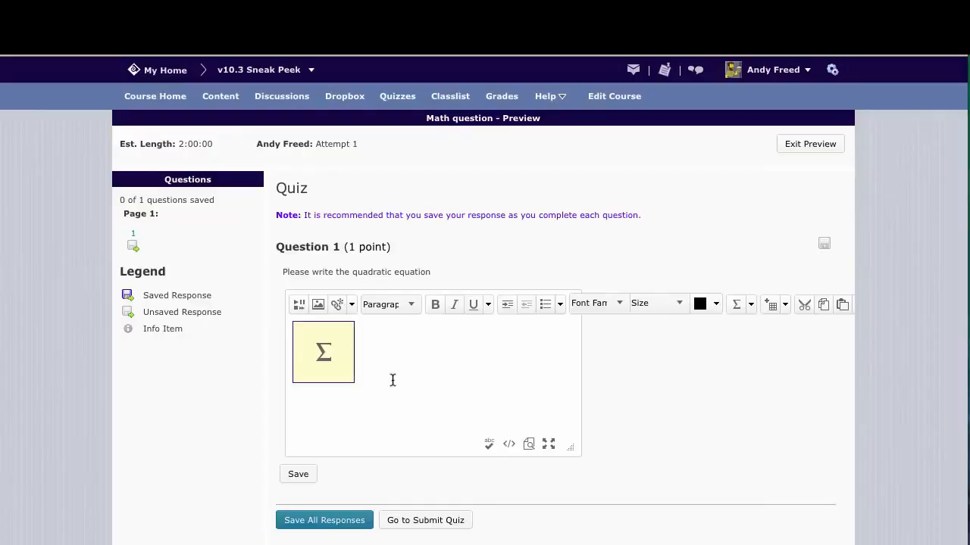
click(323, 352)
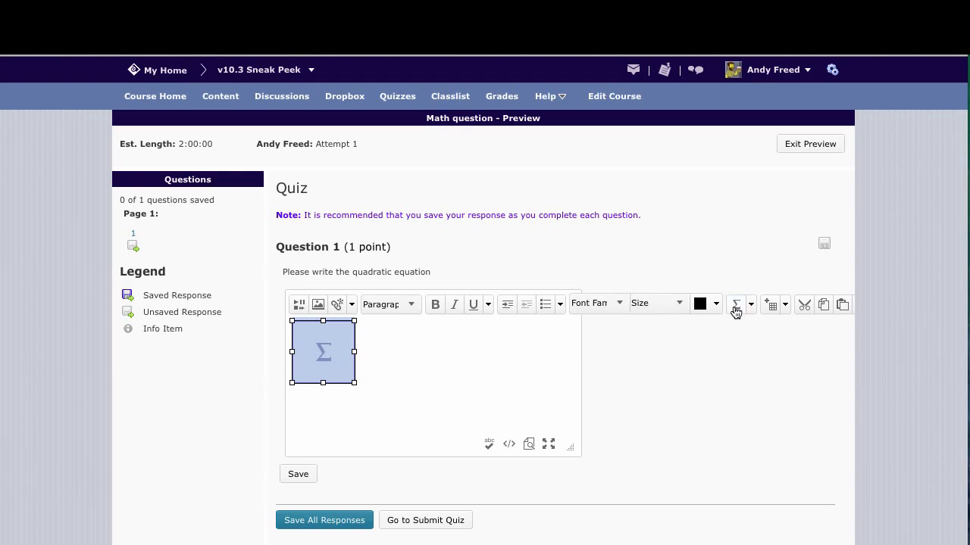
click(736, 303)
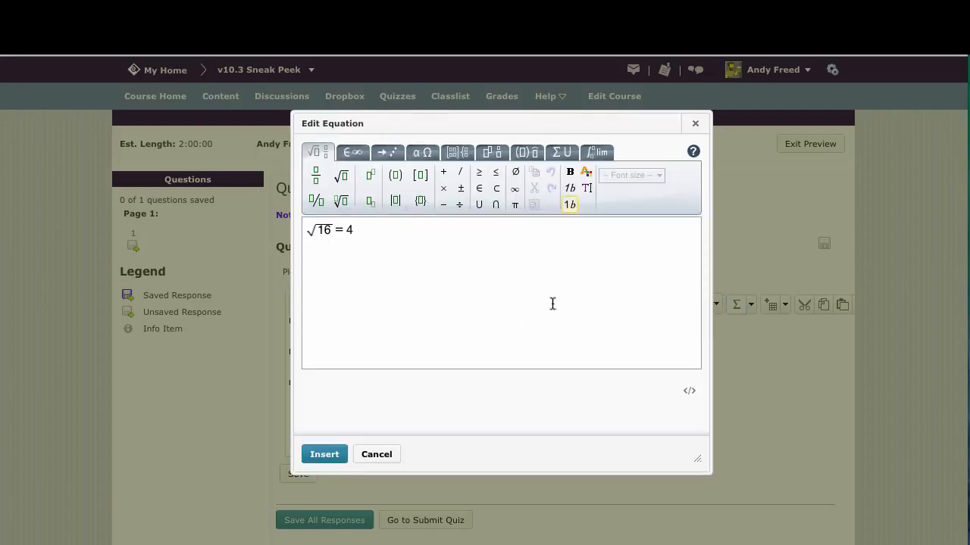
click(324, 455)
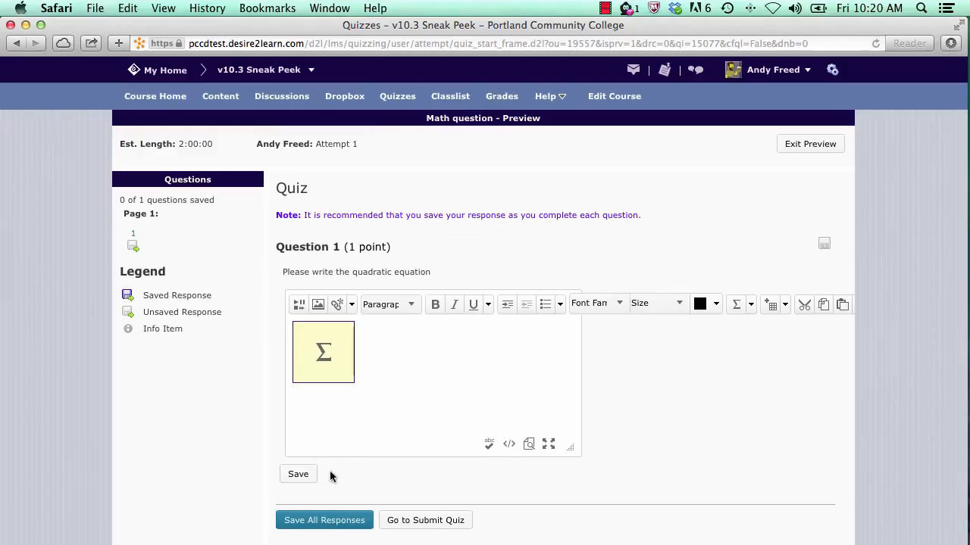